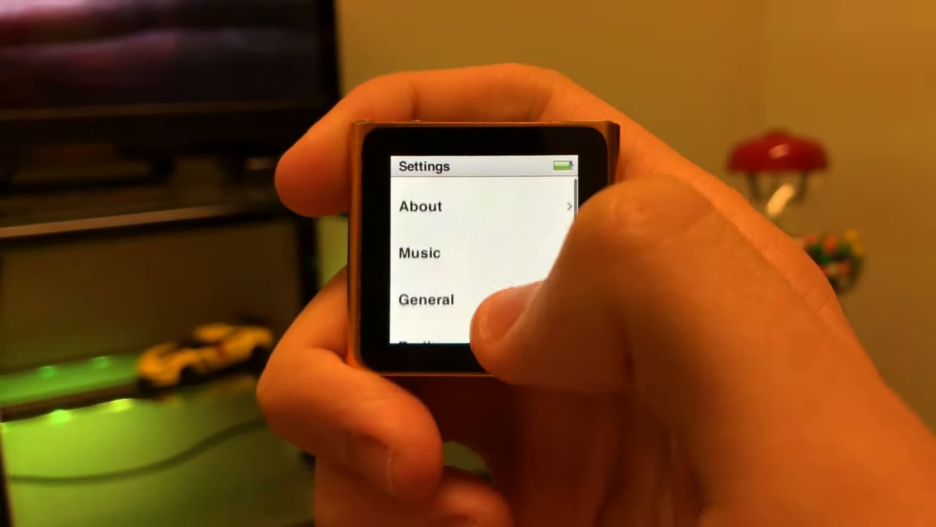
click(427, 298)
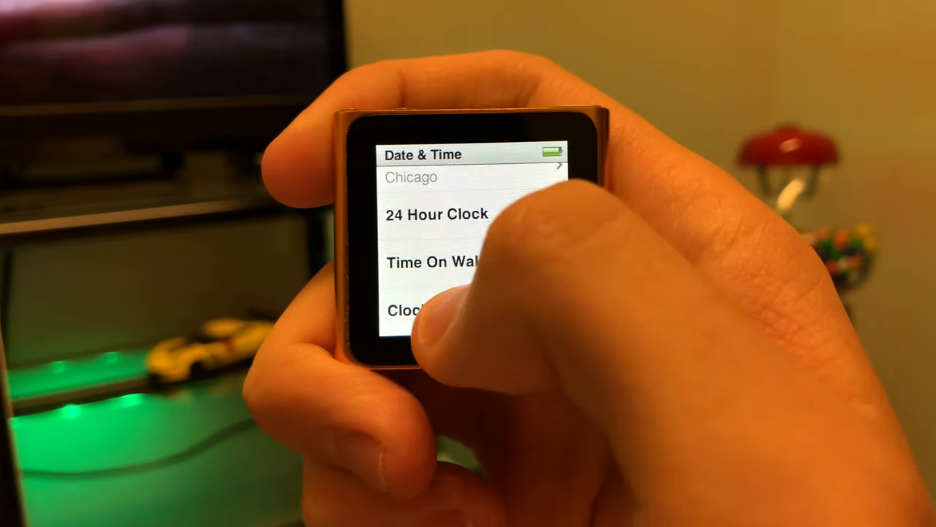
click(410, 310)
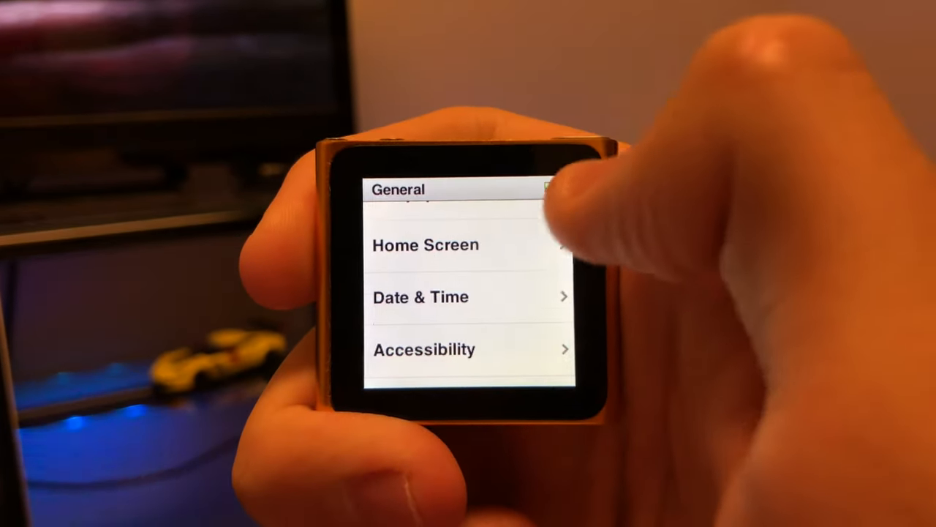
click(422, 295)
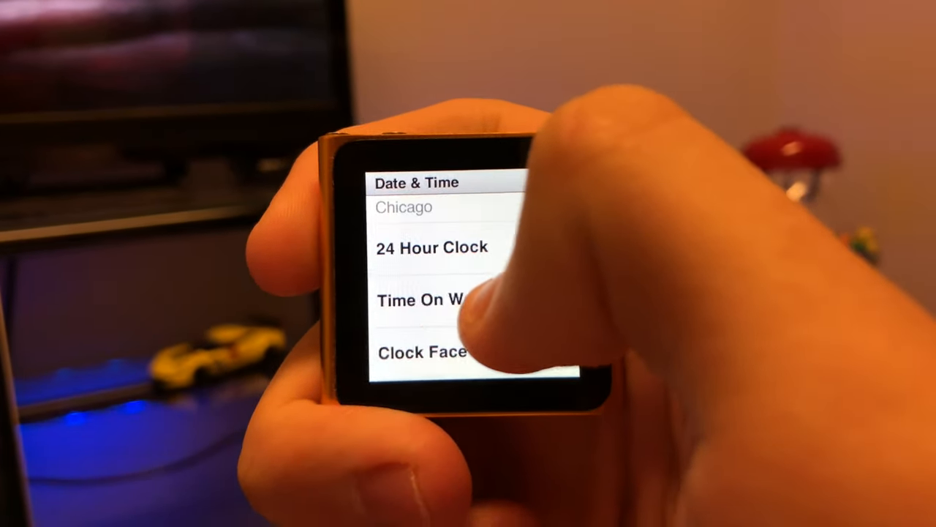
click(424, 351)
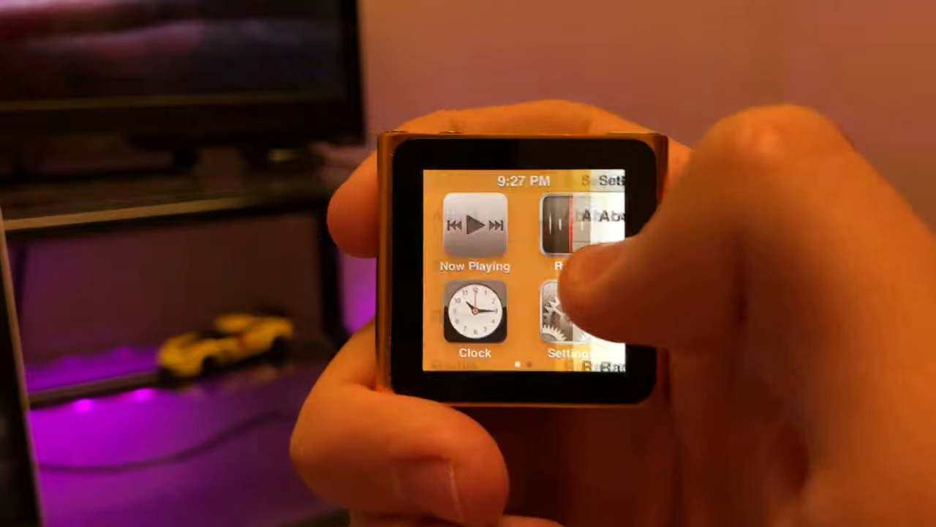
click(474, 315)
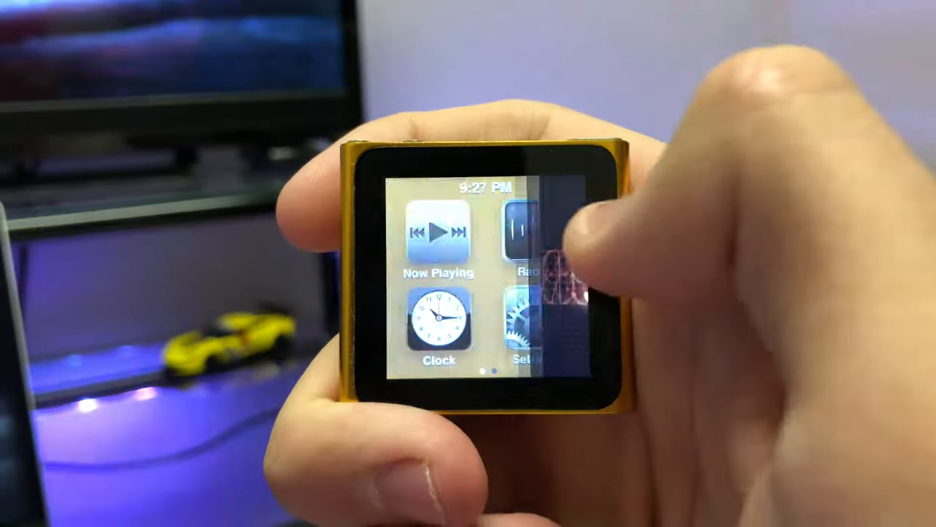
click(530, 329)
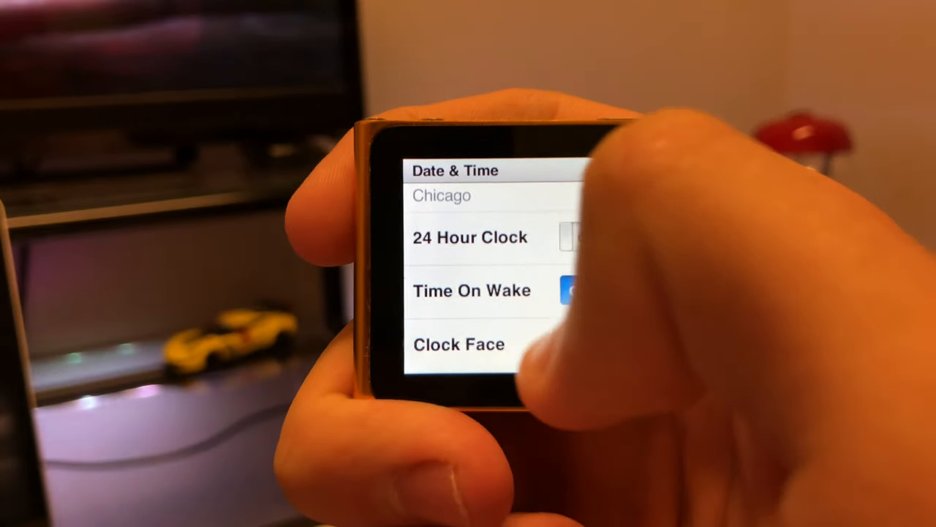
click(459, 345)
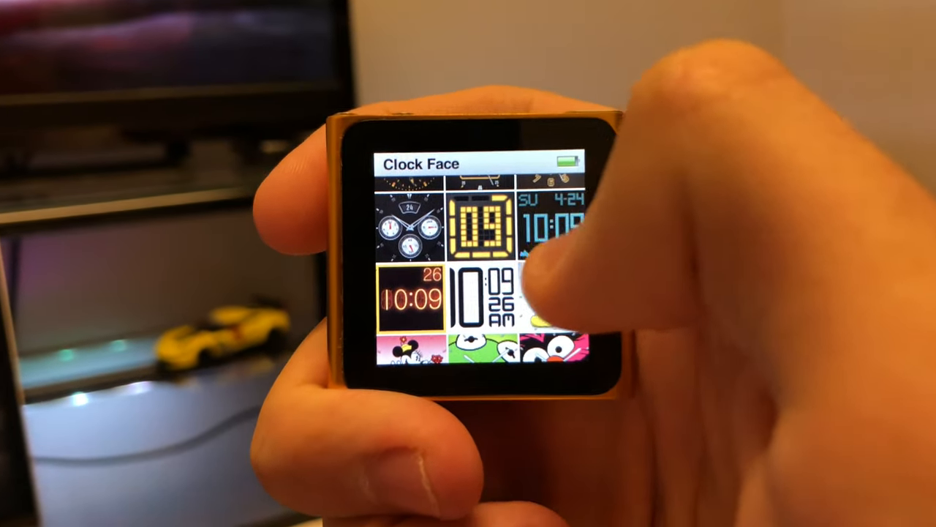